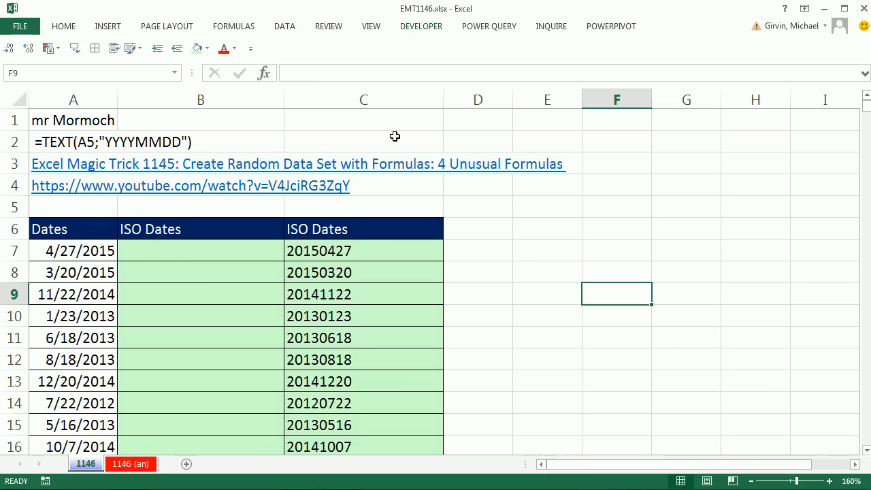
mouse_move(256, 332)
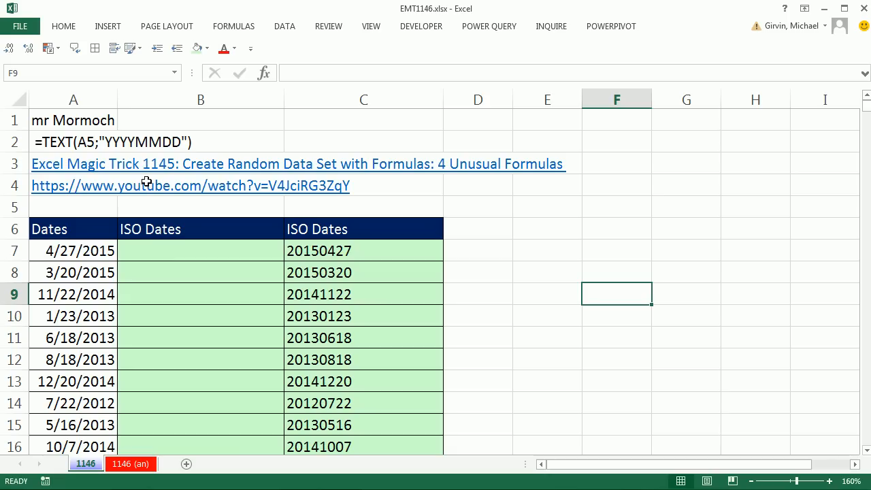
mouse_move(207, 180)
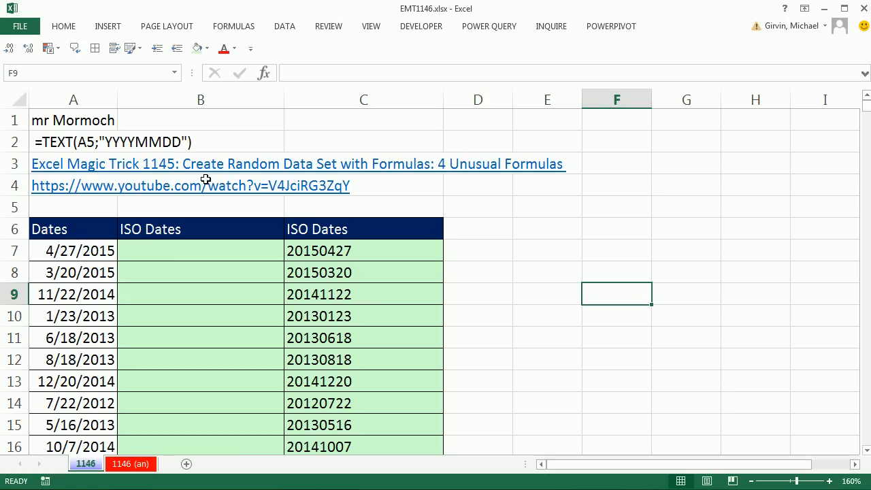
mouse_move(356, 179)
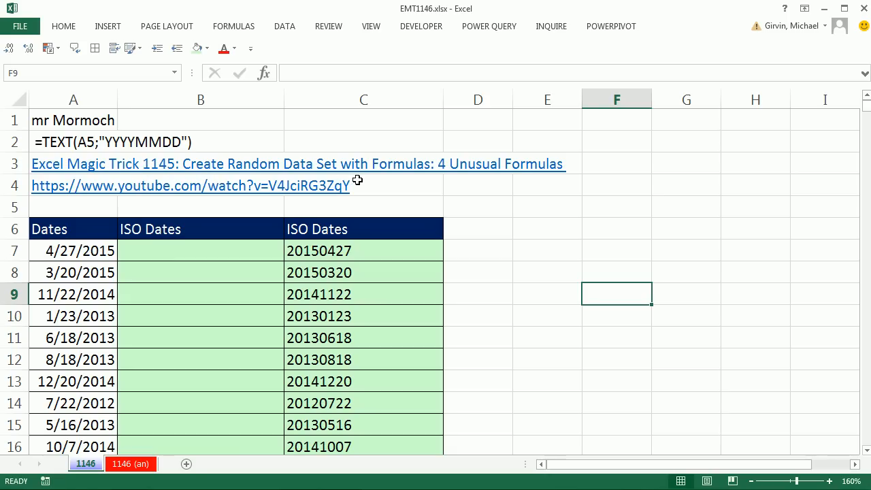
mouse_move(333, 258)
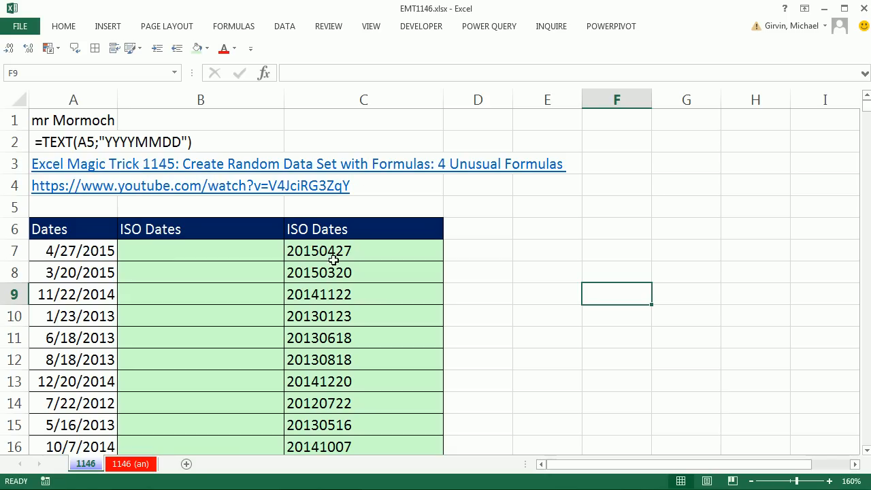
- Inspect the date in A7 and the existing joined formula behind C7 without changing it
left_click(74, 250)
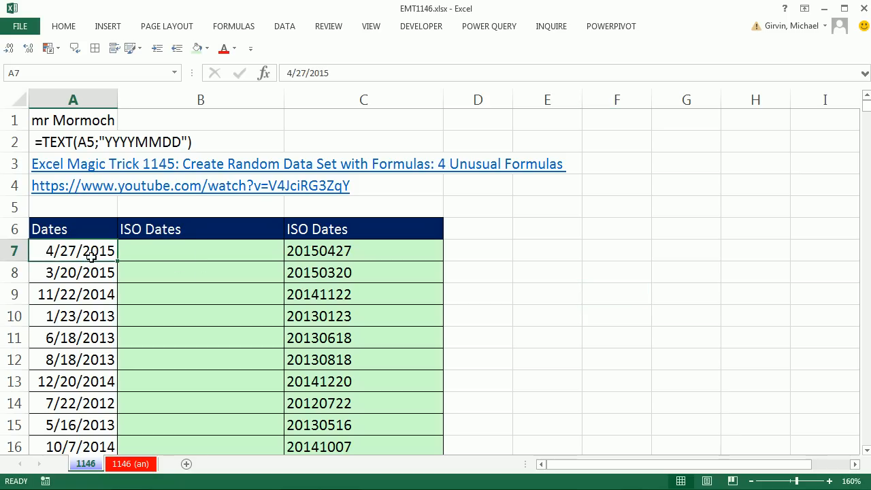
mouse_move(341, 251)
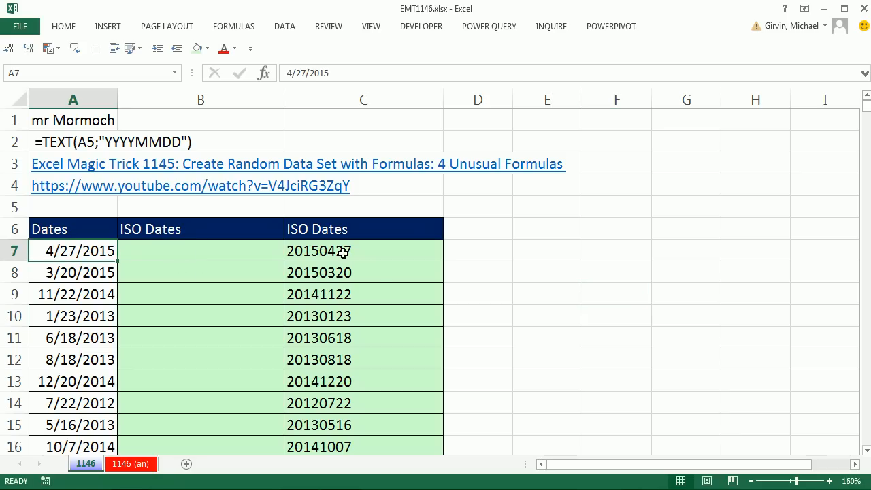
double_click(362, 251)
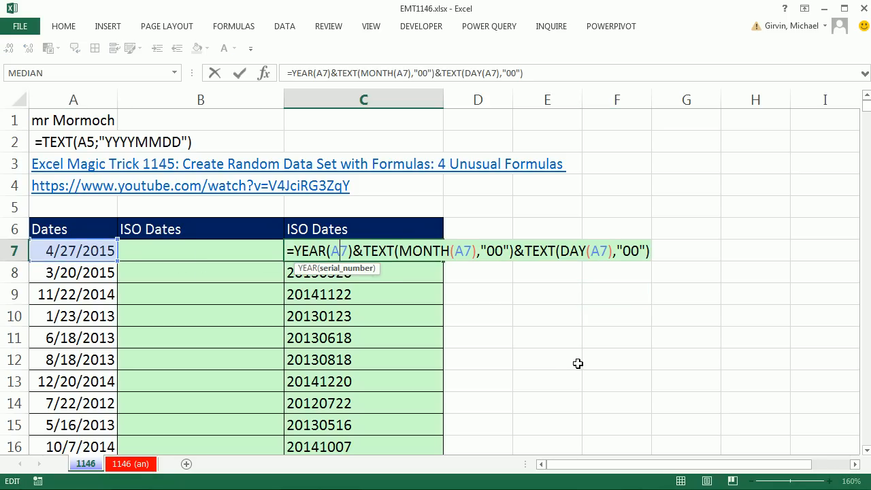
mouse_move(583, 361)
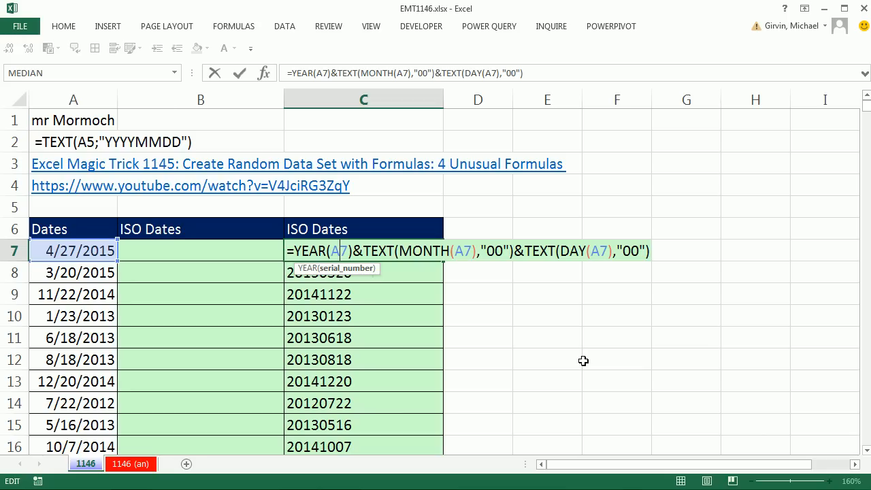
key("Enter")
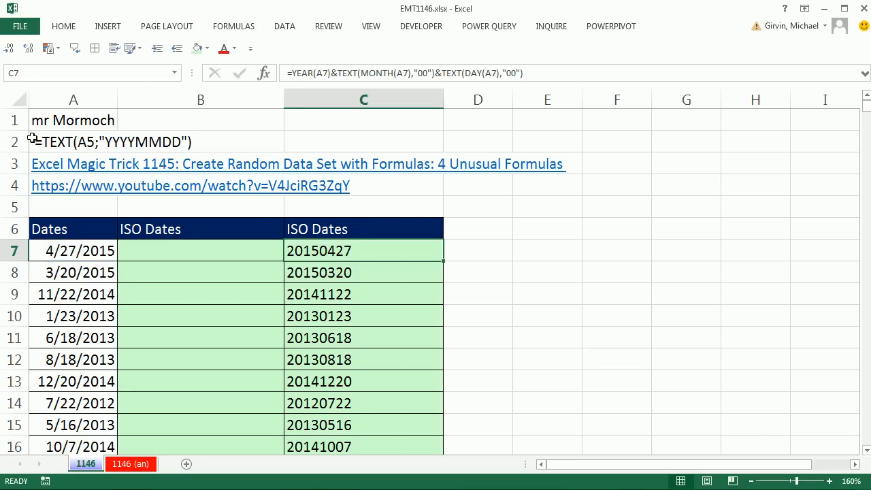
mouse_move(253, 139)
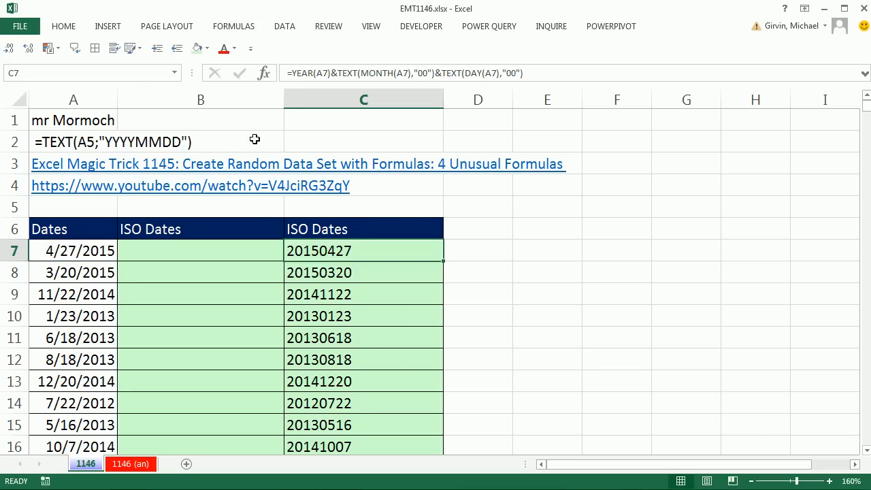
mouse_move(217, 258)
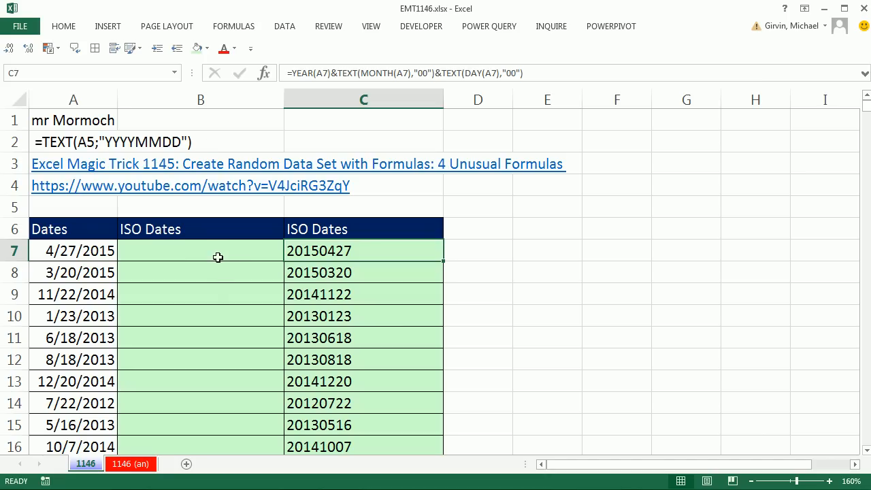
- Fill column B from B7 with =TEXT(A7,"yyyymmdd") giving 20150427-style dates
left_click(200, 251)
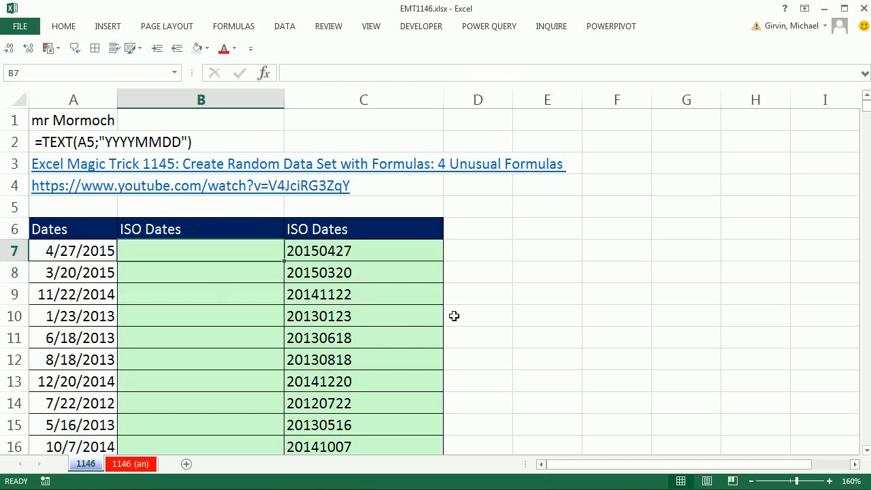
mouse_move(169, 179)
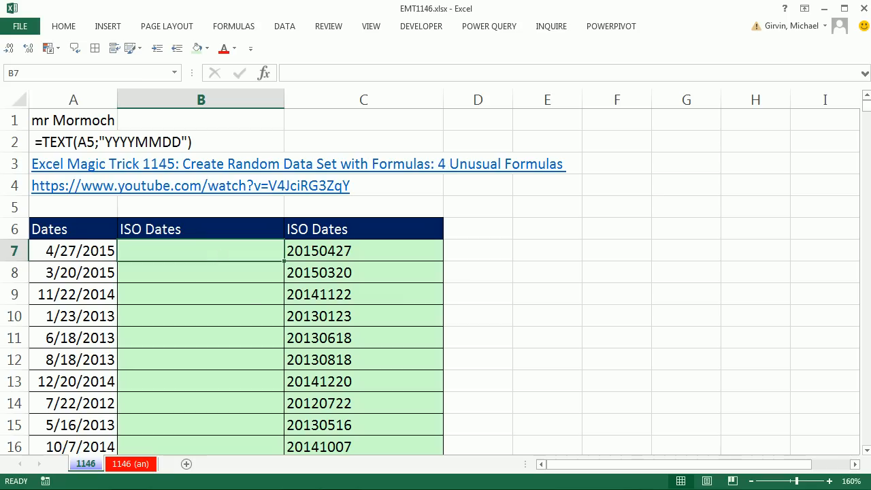
type("=text")
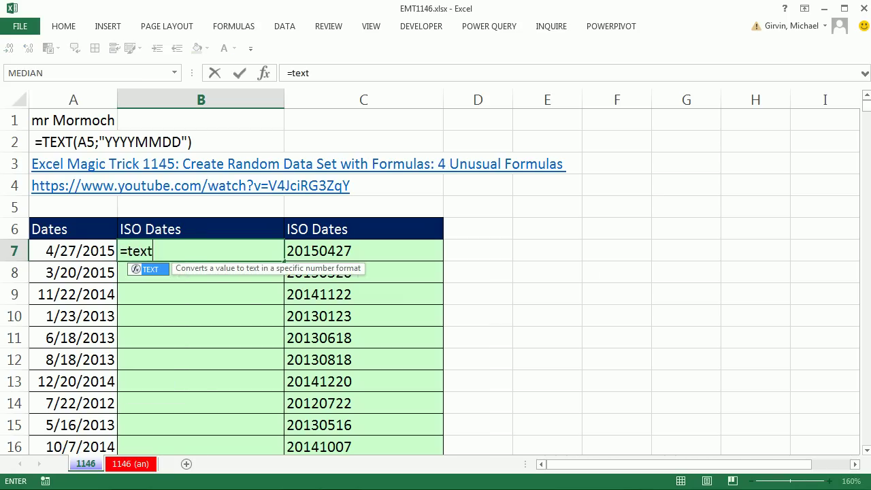
type("(")
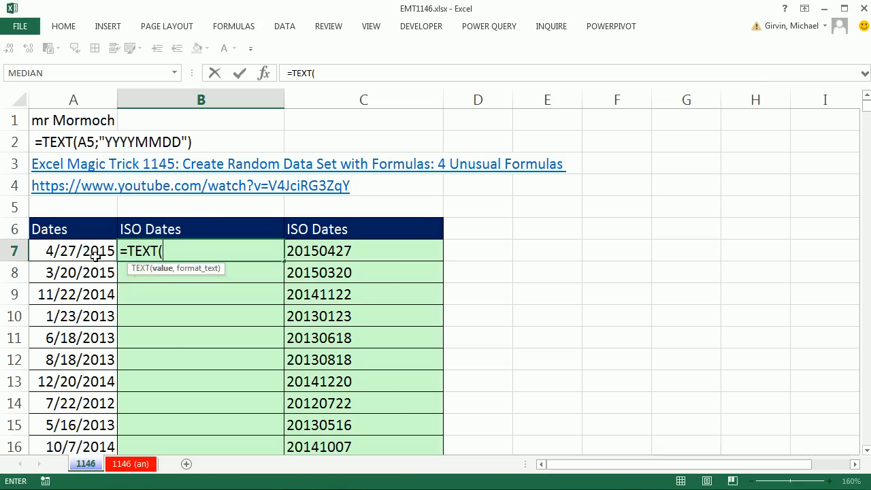
left_click(74, 250)
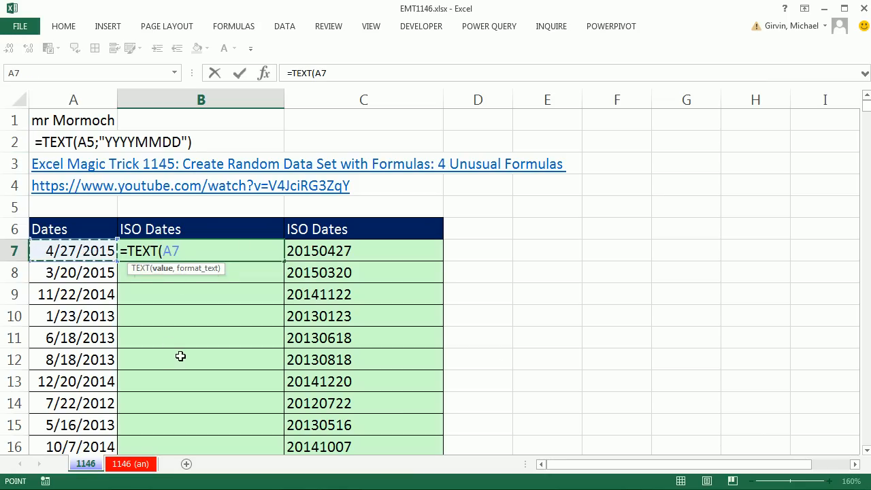
type(",\"")
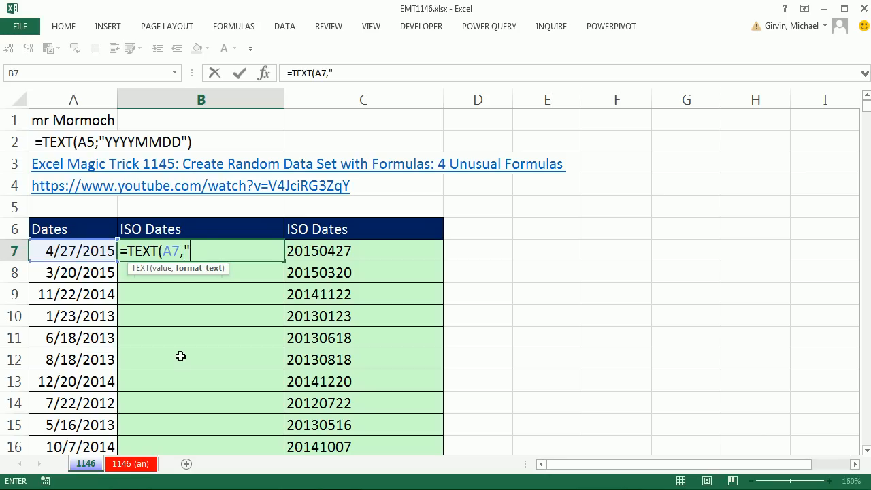
type("yyyy")
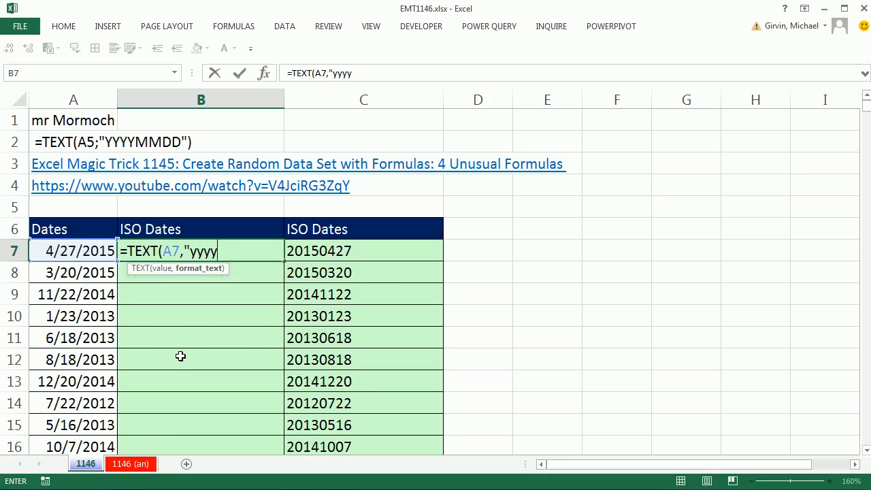
type("mm")
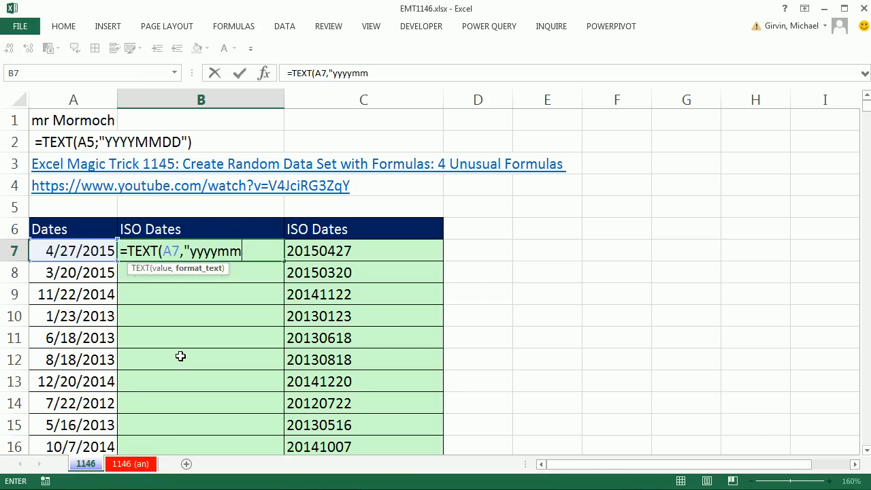
type("dd")
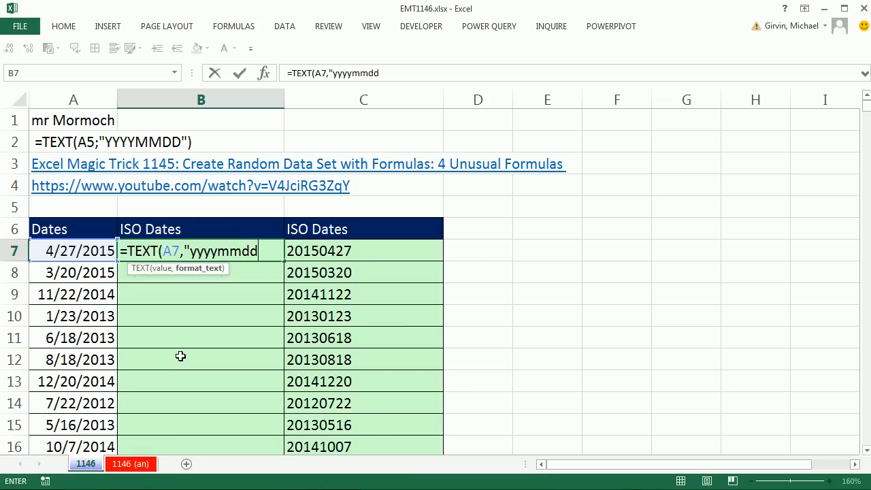
key("Enter")
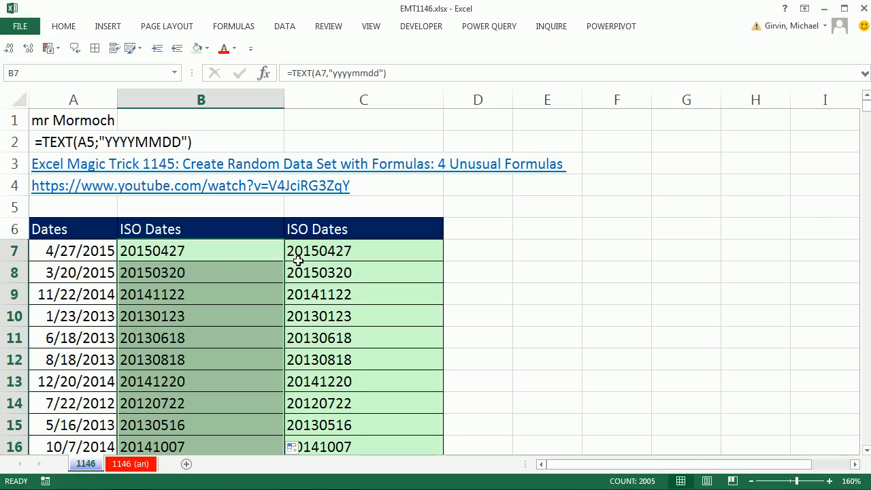
mouse_move(291, 289)
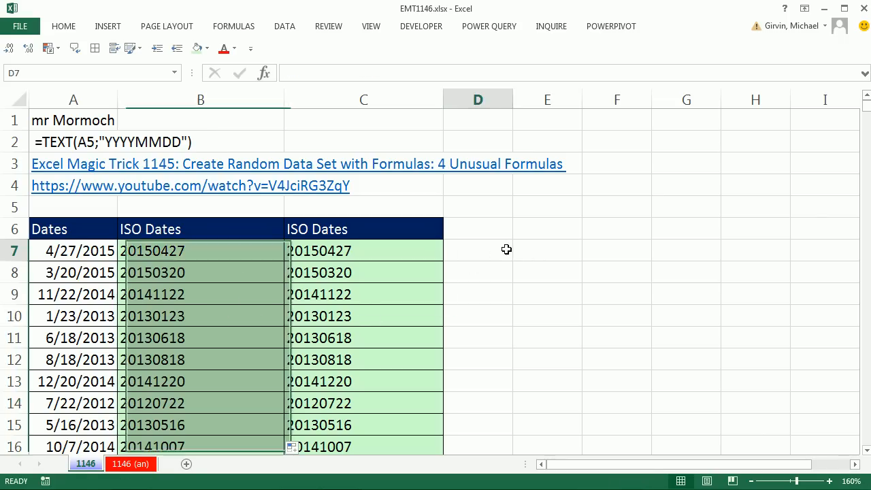
- Enter =C7=B7 in D7 and copy it down so every row shows TRUE; begin the Count FAL label
type("=C7")
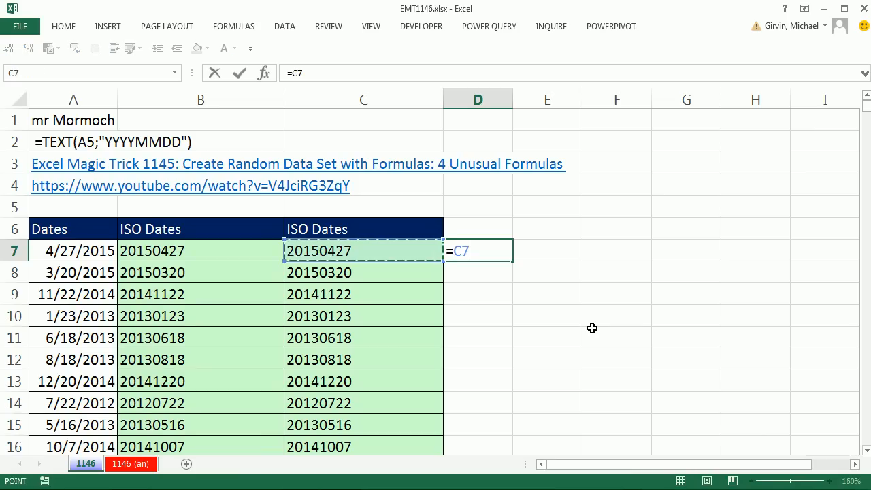
type("=")
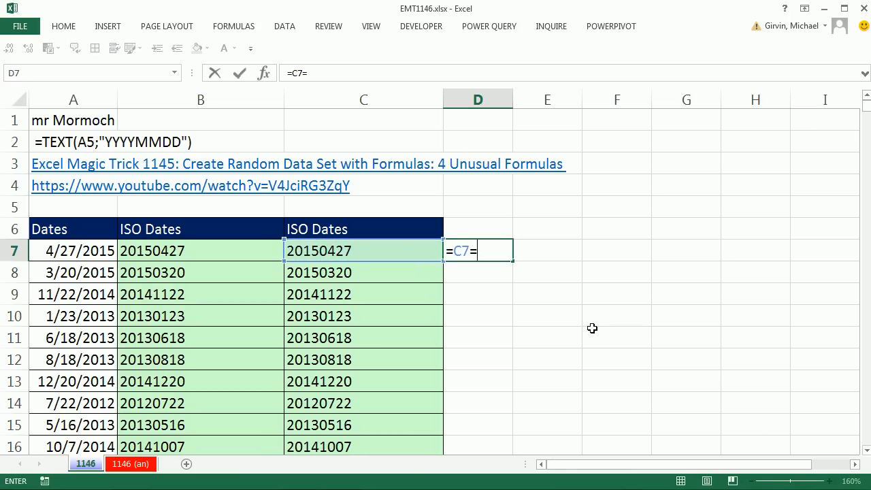
left_click(200, 251)
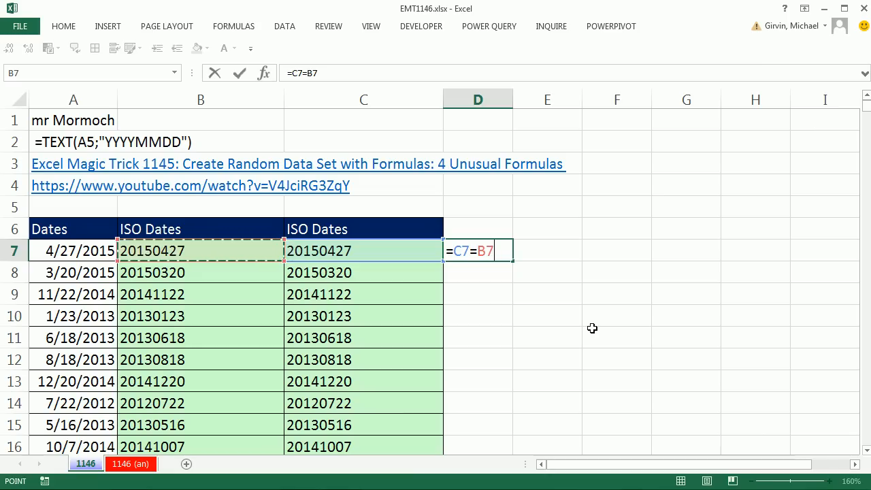
key("Enter")
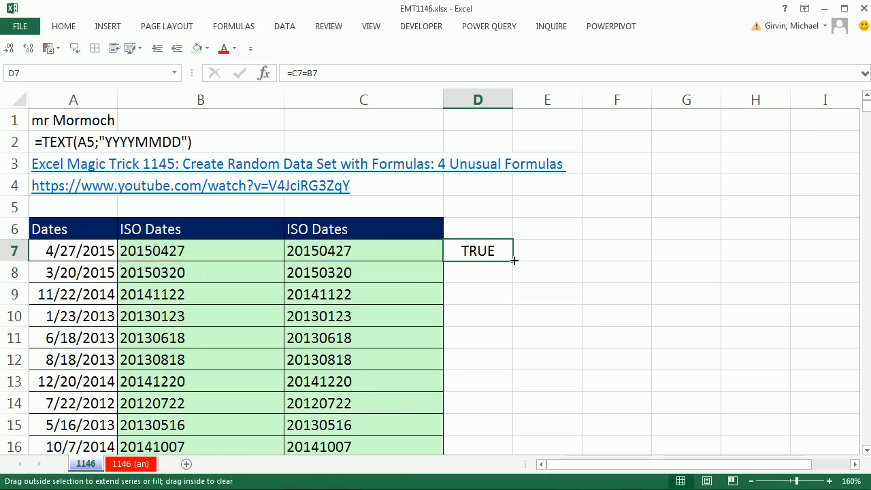
left_click_drag(515, 261, 515, 446)
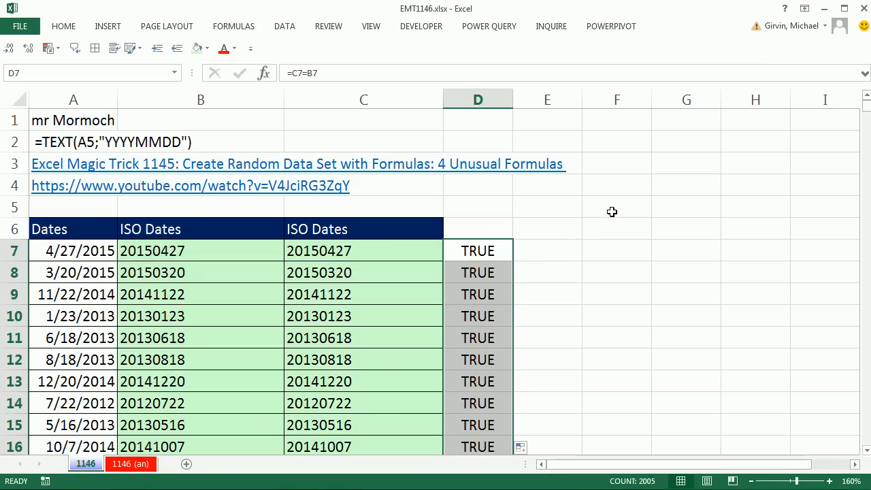
type("Count FAL")
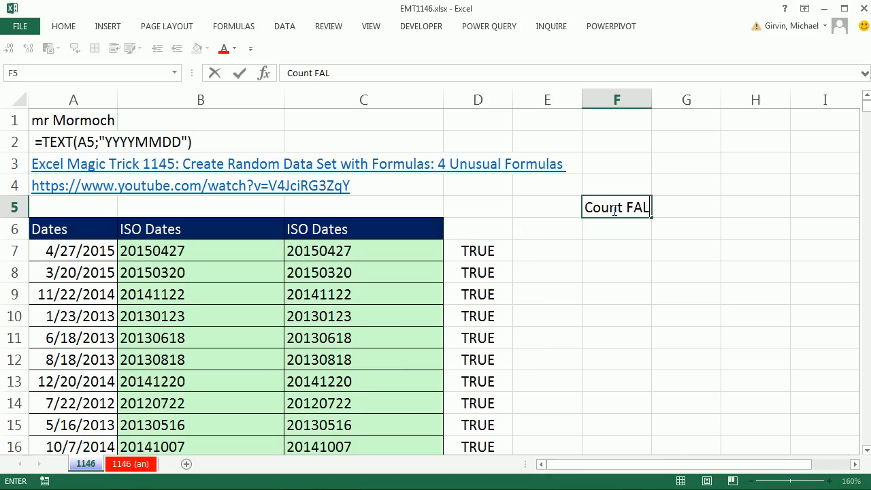
- Enter =COUNTIFS(D7:D2011,FALSE) in F6 returning 0, then review B7's TEXT formula
type("=coun")
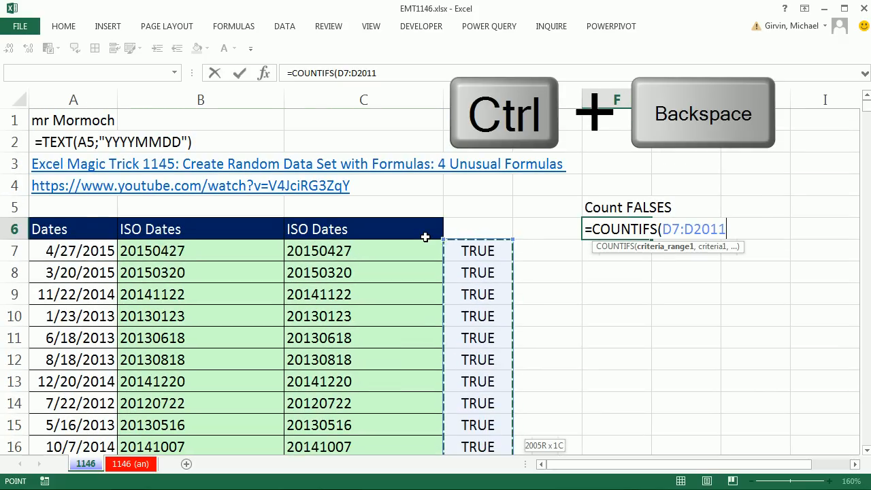
type(",false")
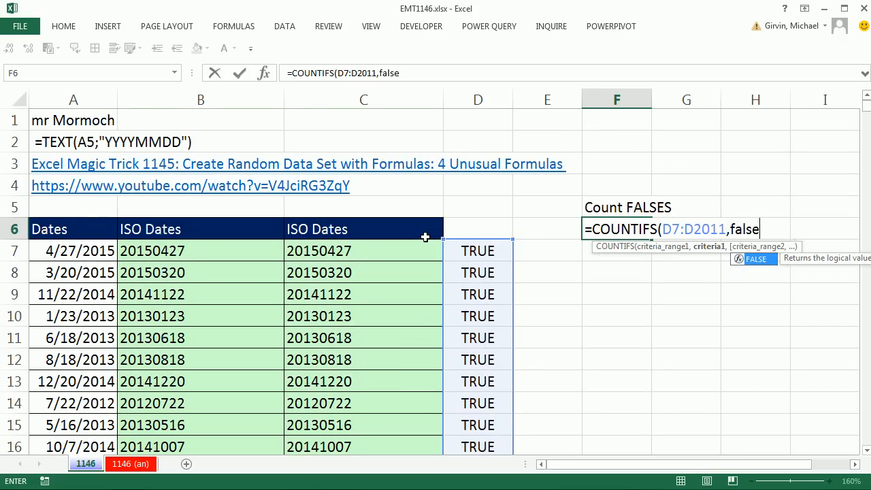
key("Enter")
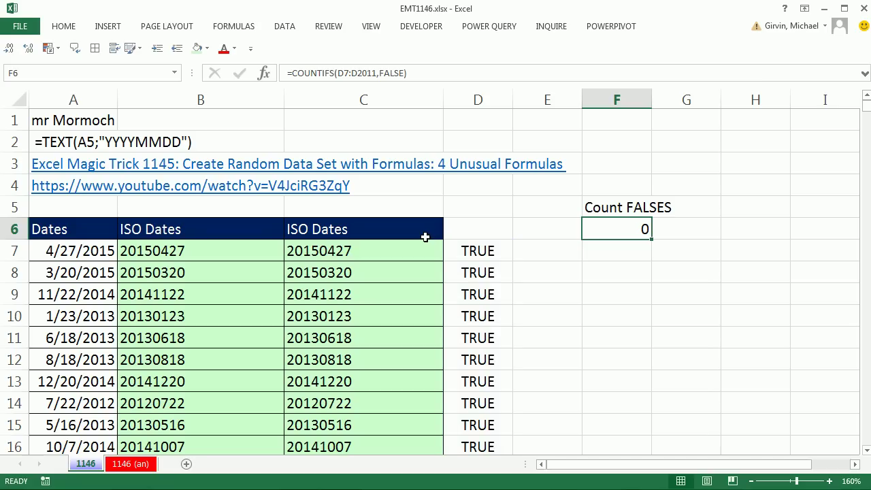
mouse_move(283, 262)
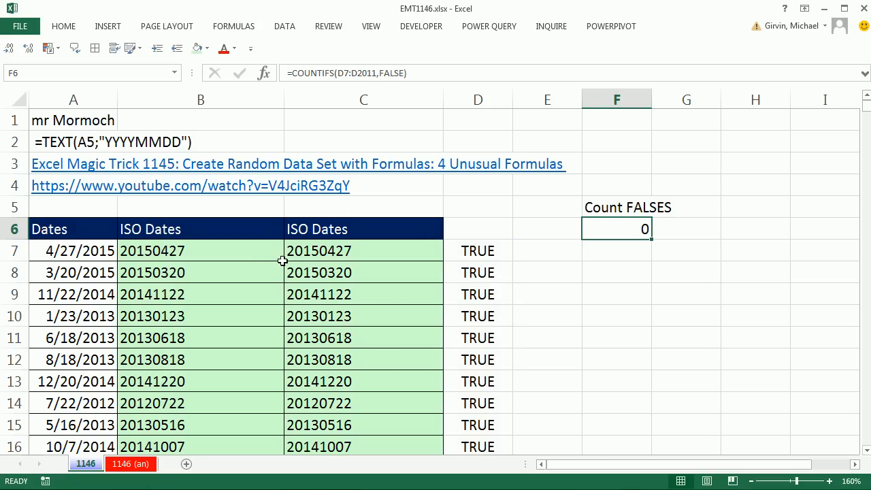
double_click(170, 250)
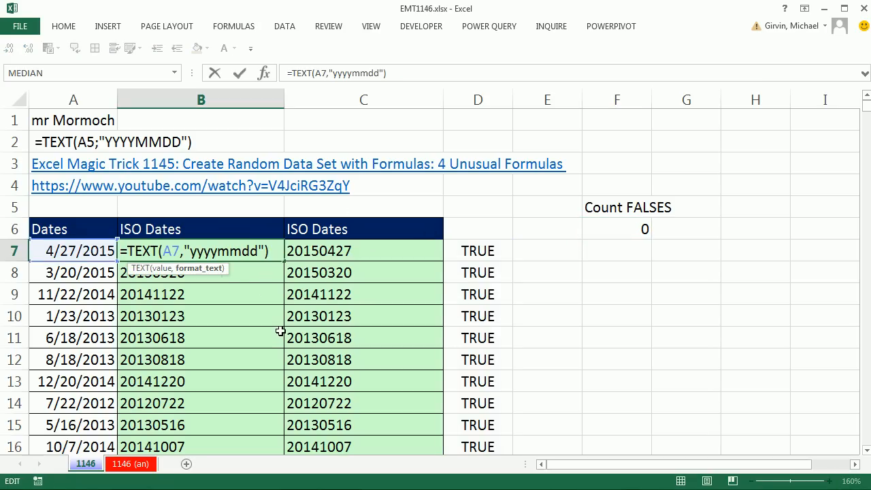